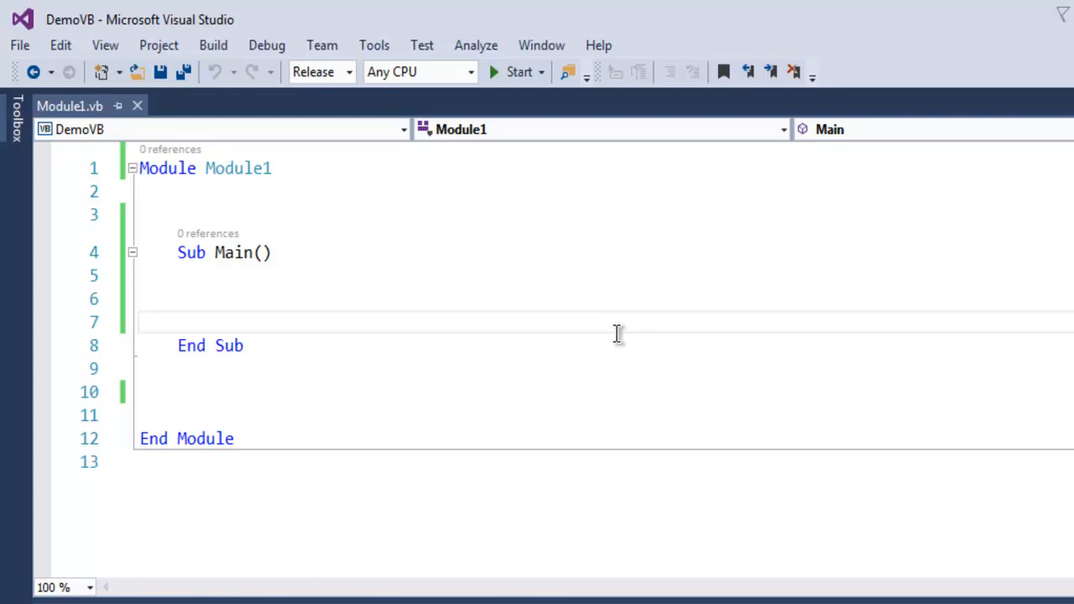
pyautogui.moveTo(436, 327)
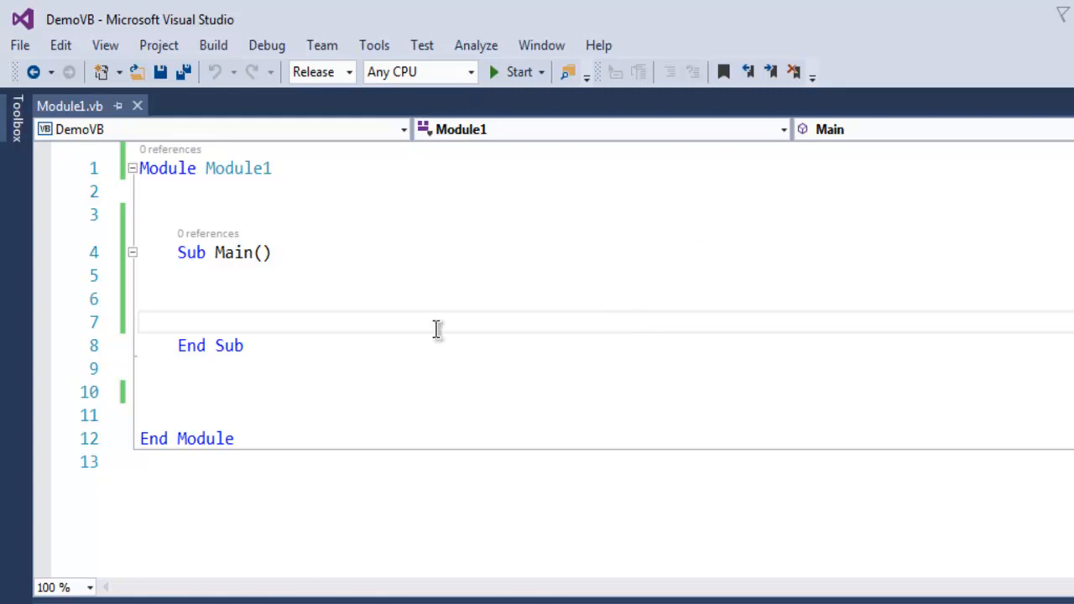
pyautogui.moveTo(361, 314)
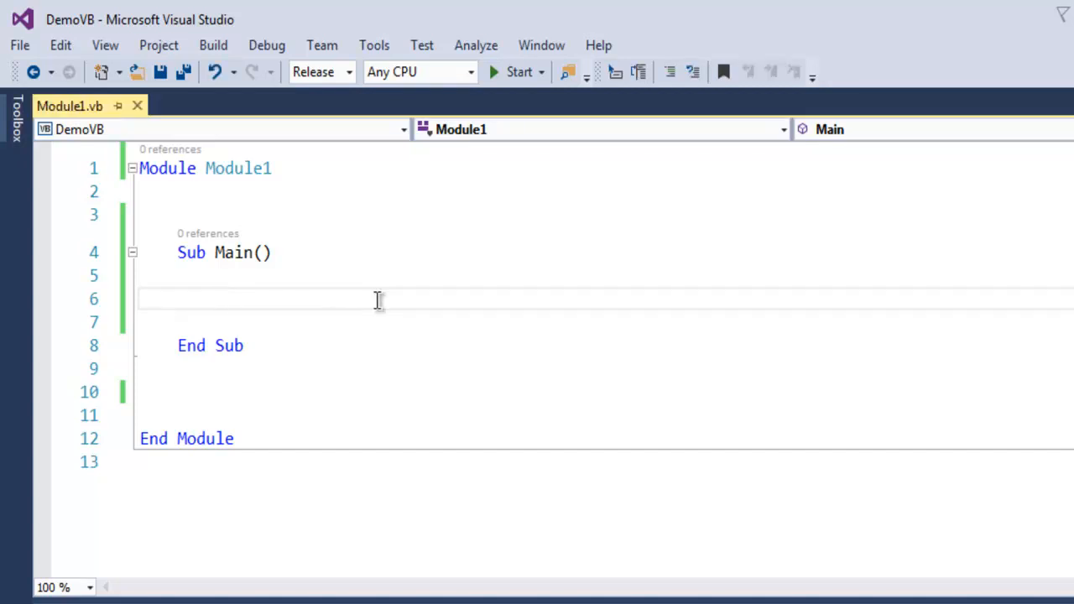
# Write Dim nums As New LinkedList(Of Integer) inside Sub Main
pyautogui.write('Dim num')
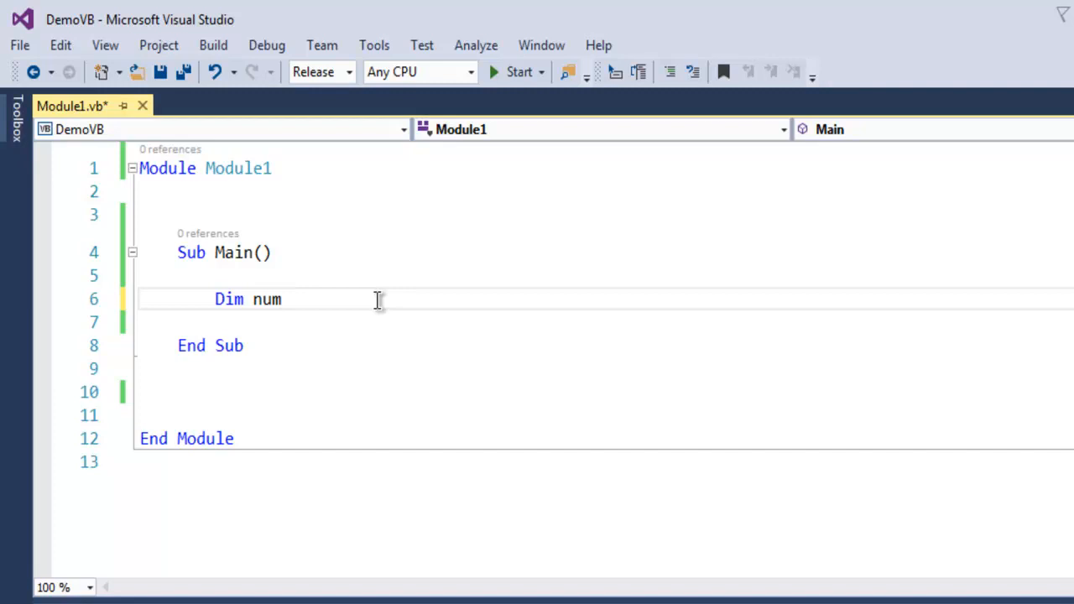
pyautogui.write('s')
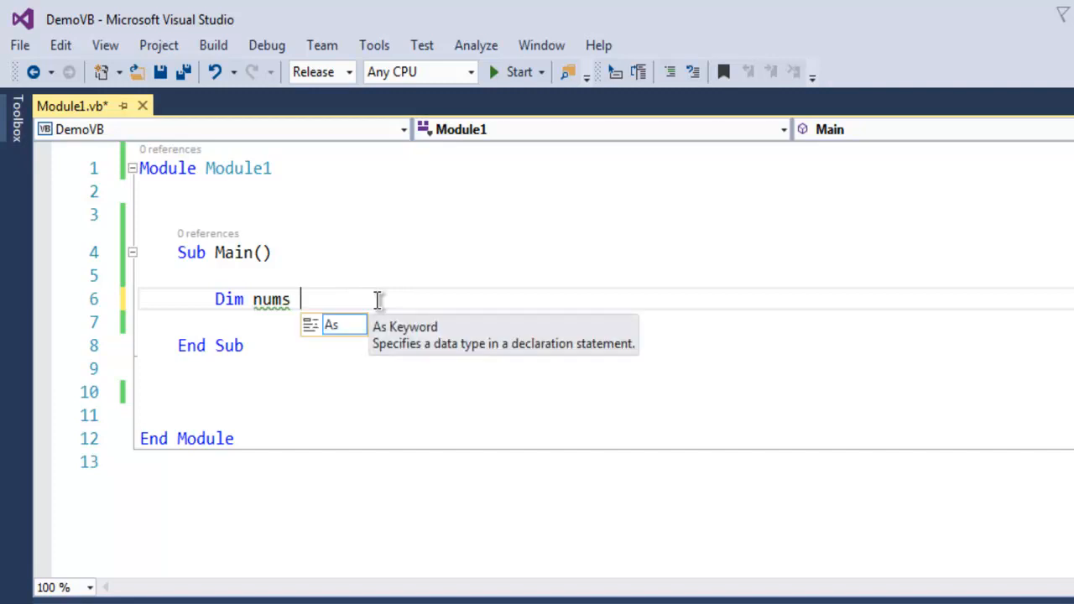
pyautogui.write('As Neew')
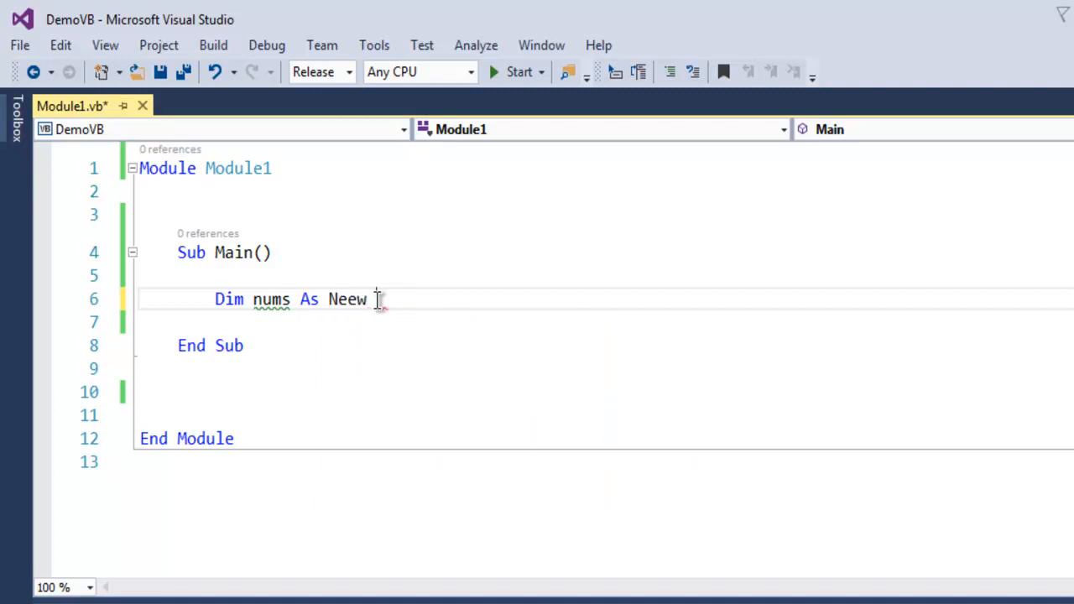
pyautogui.write('Link')
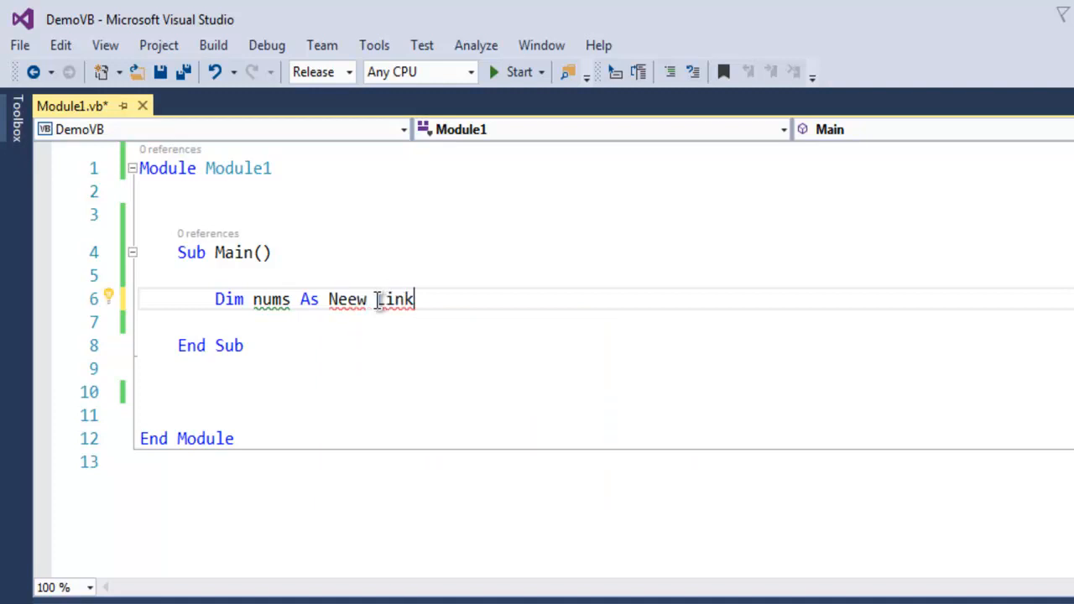
pyautogui.write('e')
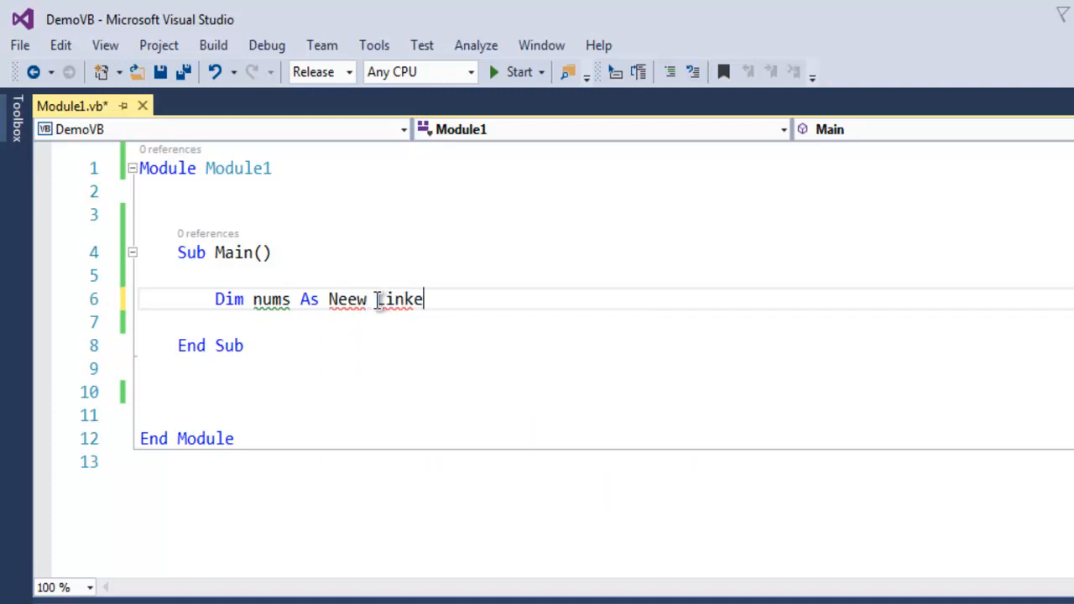
pyautogui.write('dList')
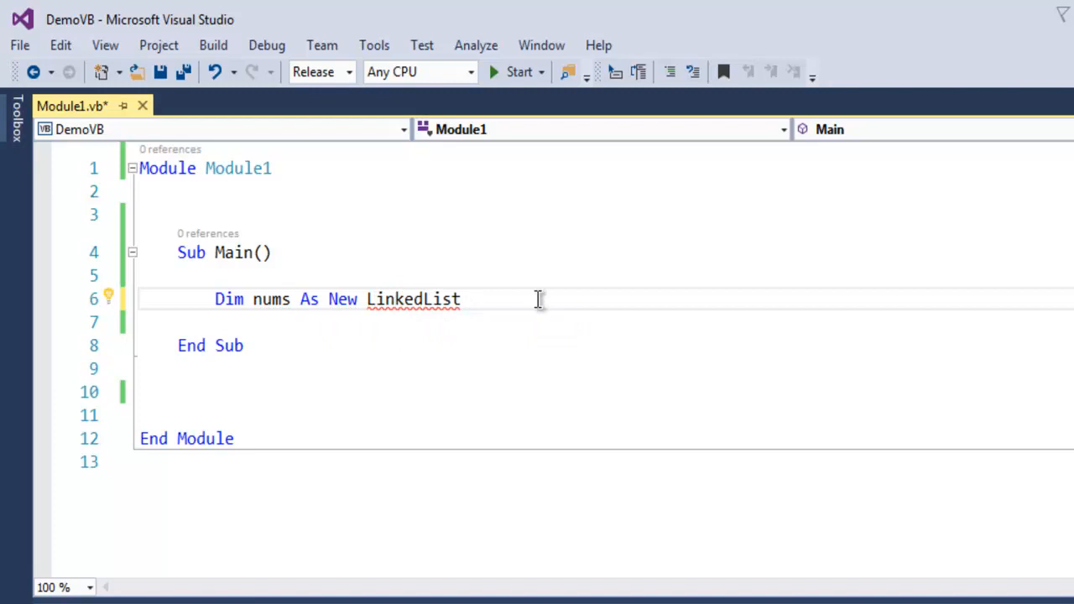
pyautogui.moveTo(545, 299)
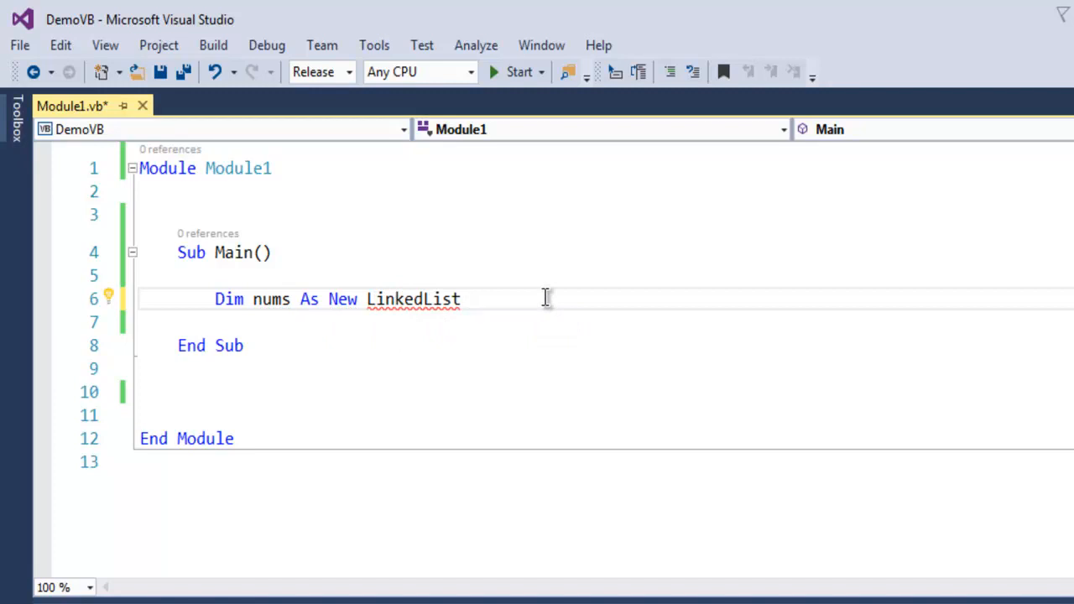
pyautogui.press('Backspace')
pyautogui.write('(Of')
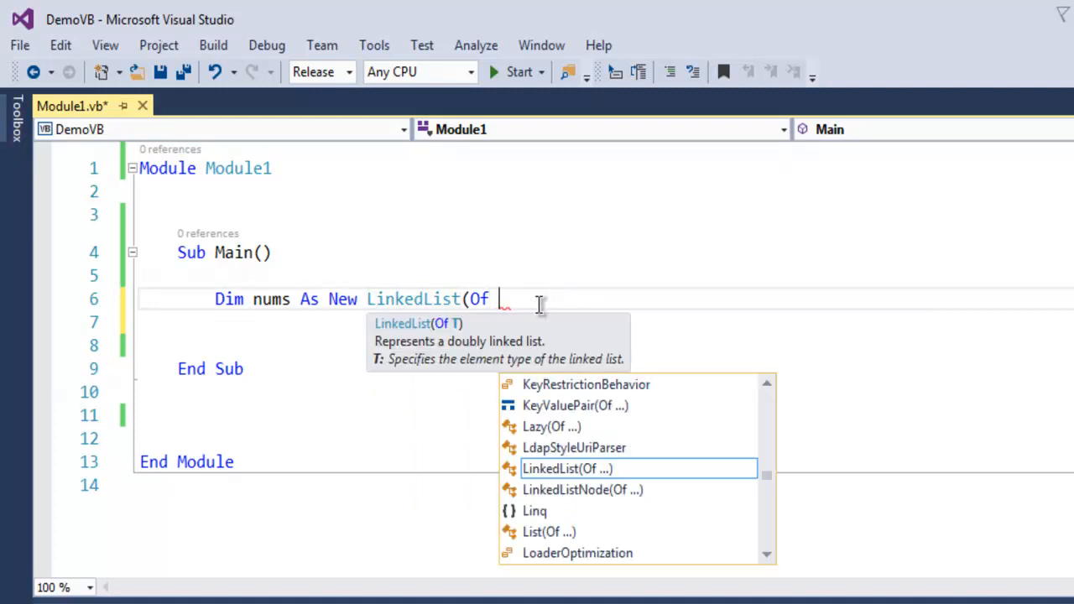
pyautogui.write('Integer)')
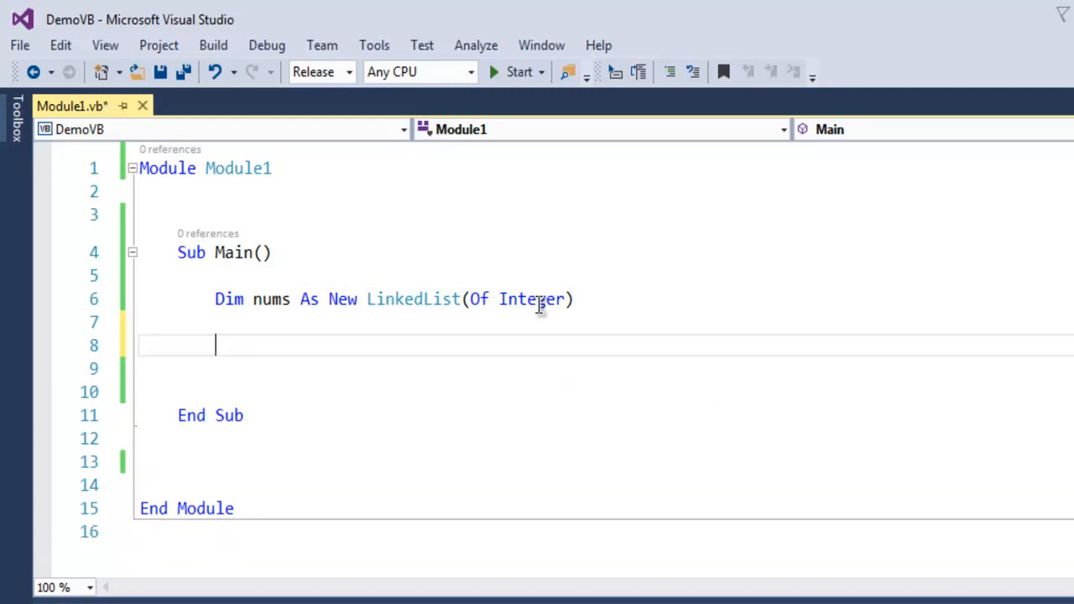
# Add nums.AddLast calls for 12, 22, 32 and 42, then save
pyautogui.write('nums.')
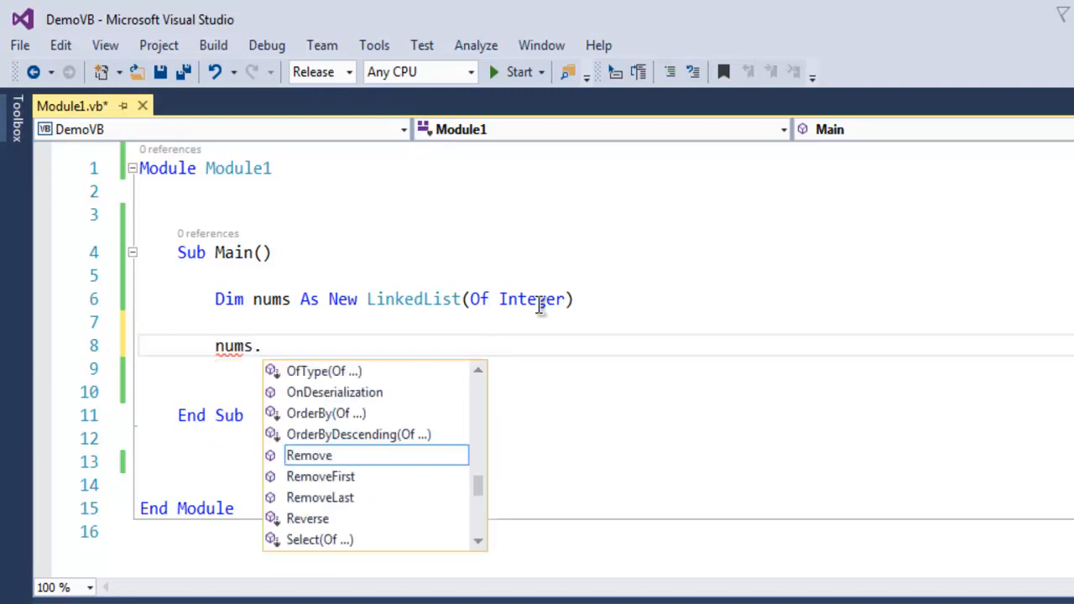
pyautogui.write('A')
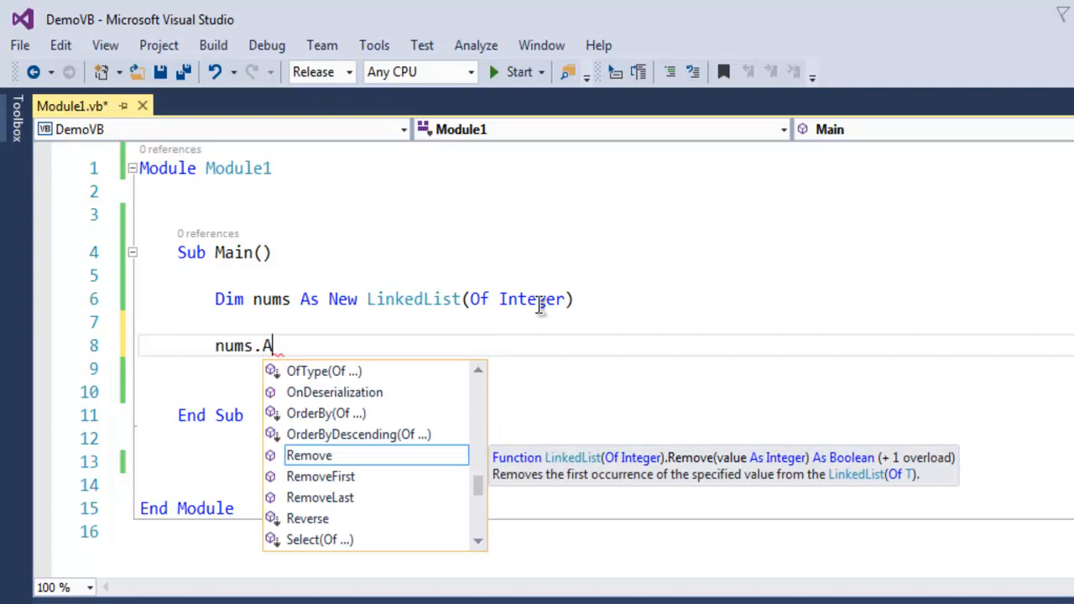
pyautogui.write('ddLast()')
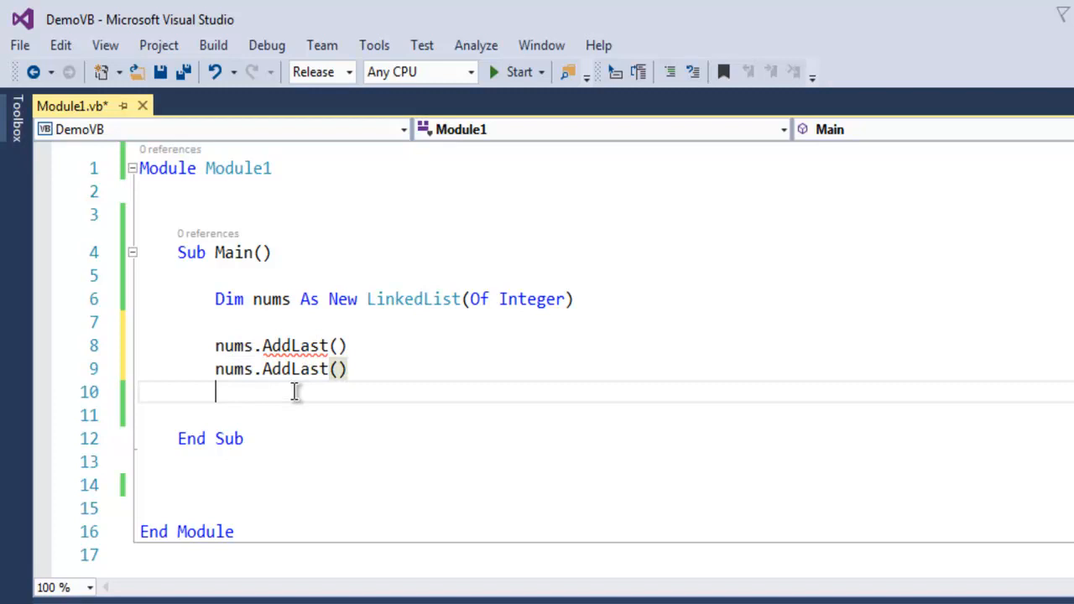
pyautogui.write('nums.AddLast()')
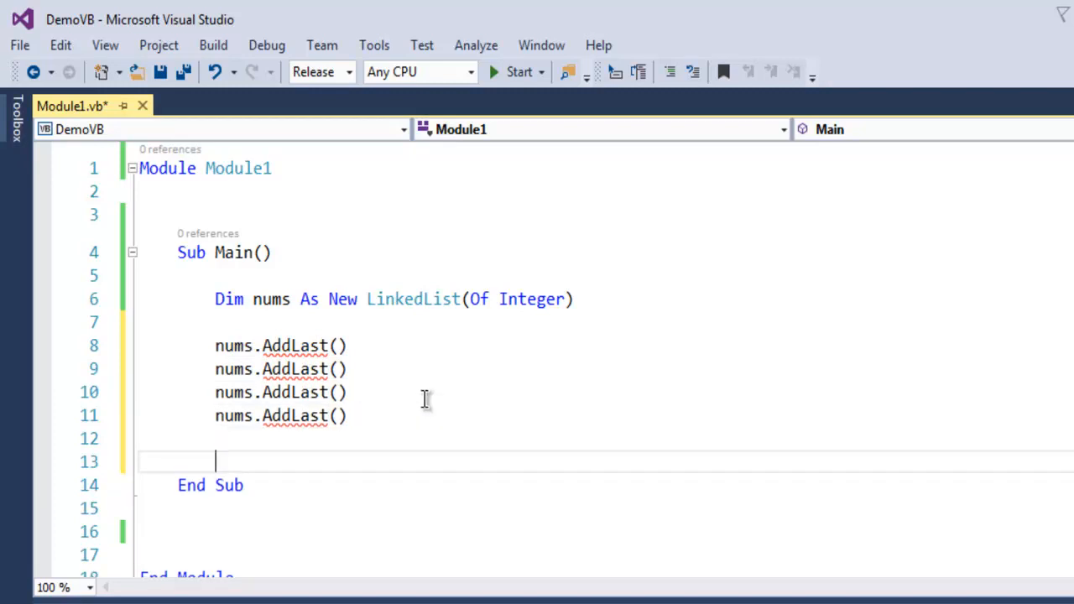
pyautogui.click(338, 346)
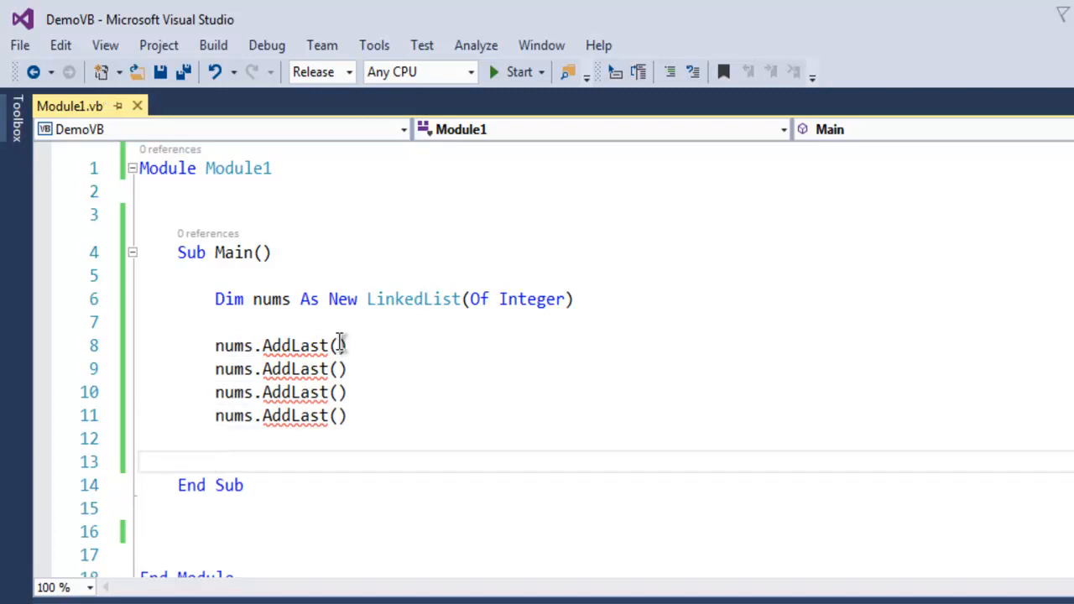
pyautogui.write('12')
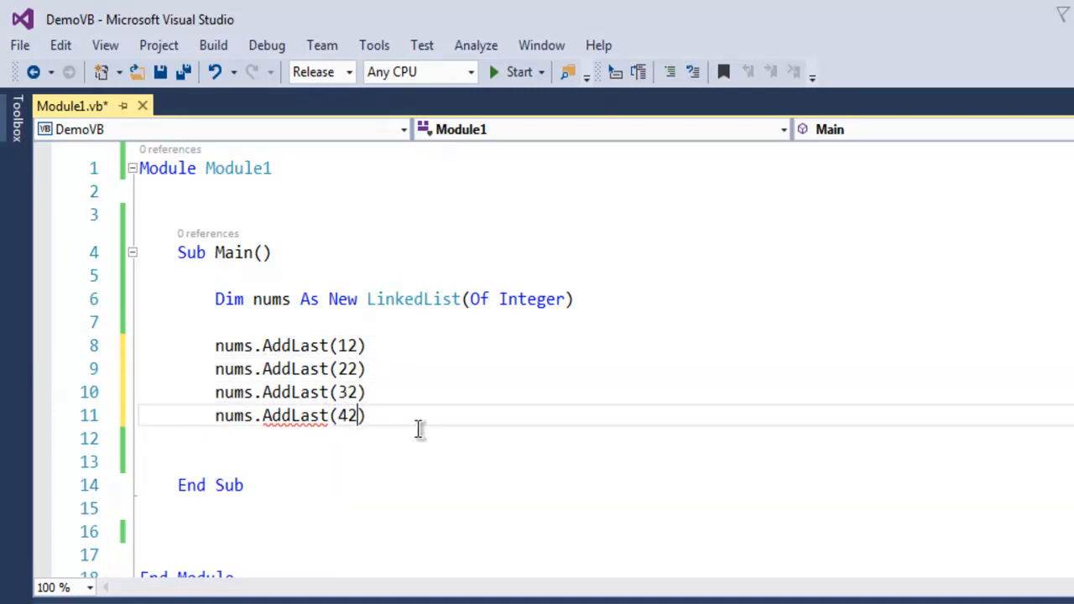
pyautogui.press('ctrl+s')
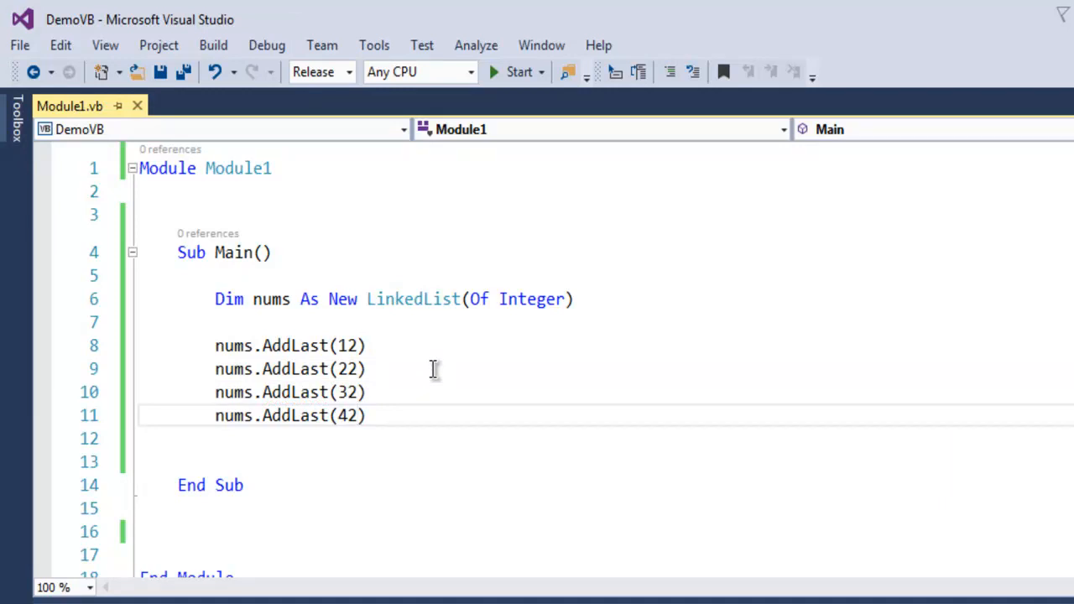
pyautogui.moveTo(490, 411)
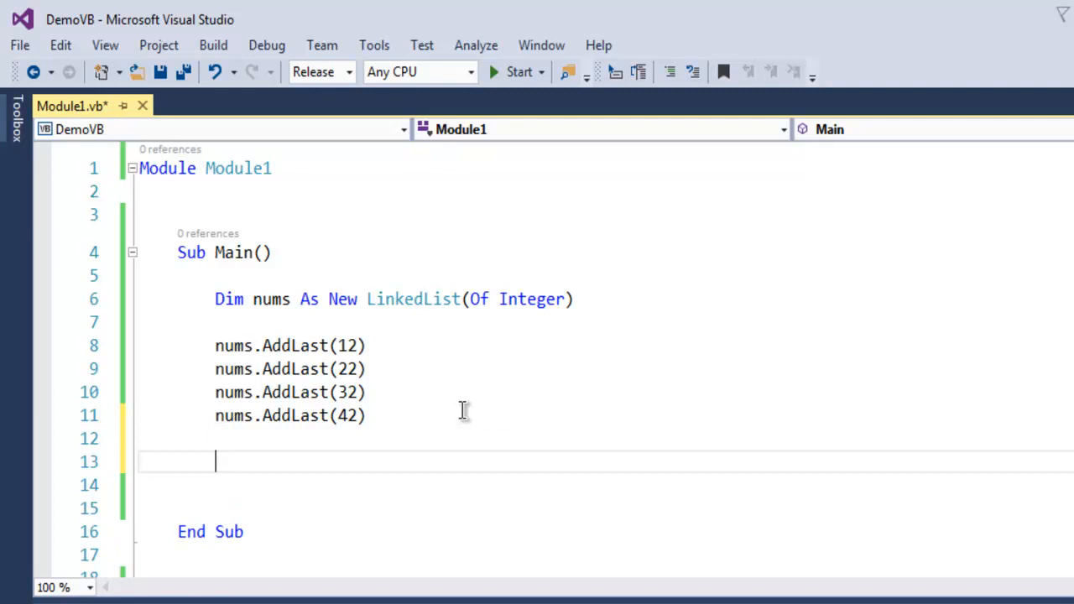
# Write a For Each num As Integer In nums loop that calls Console.WriteLine(num)
pyautogui.scroll(-3)
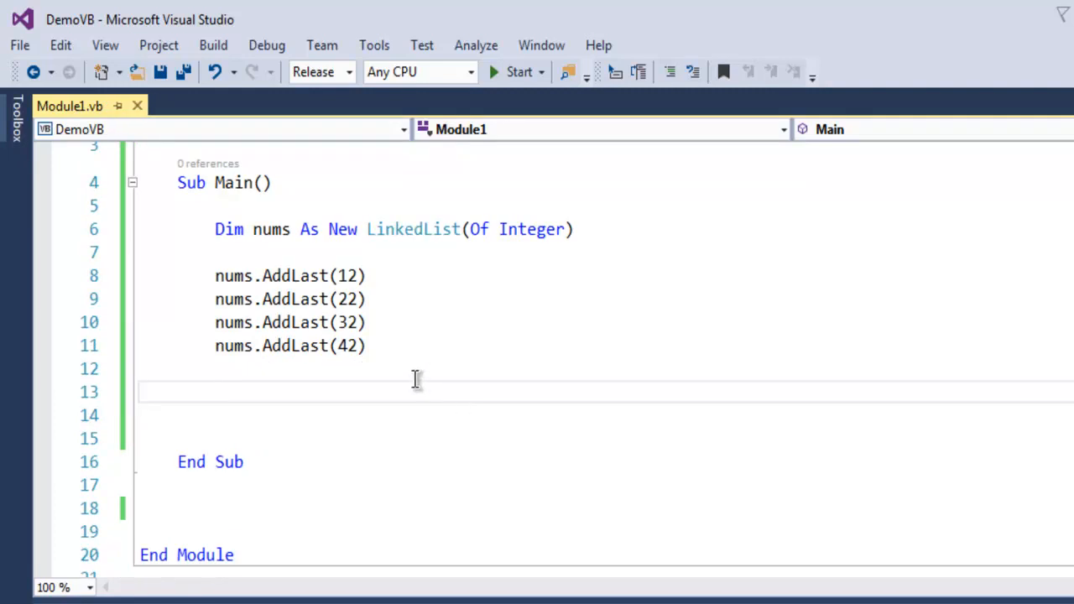
pyautogui.write('For Each')
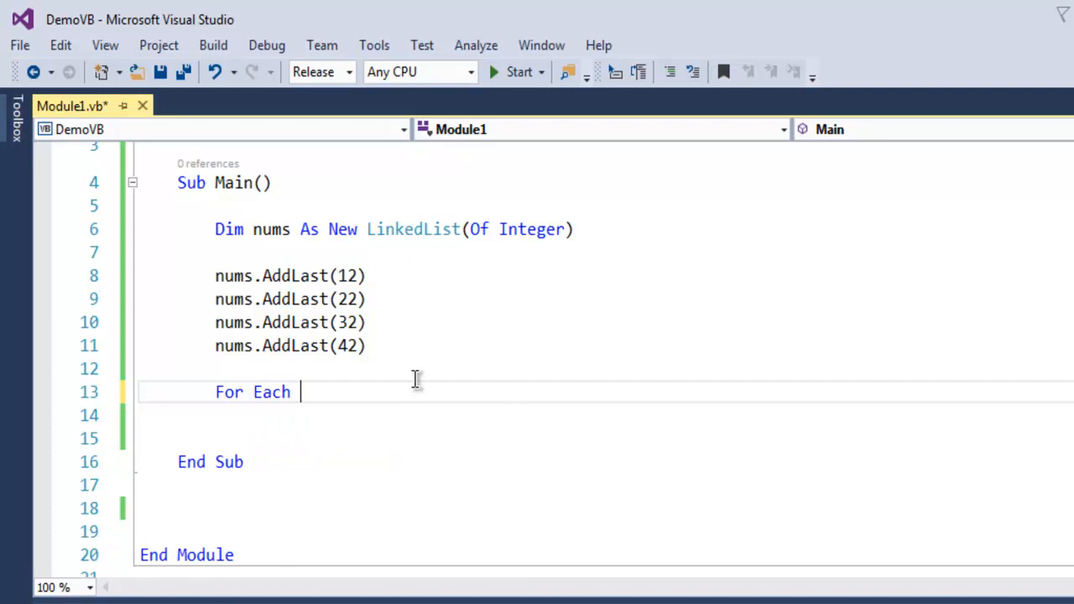
pyautogui.write('num As Integer')
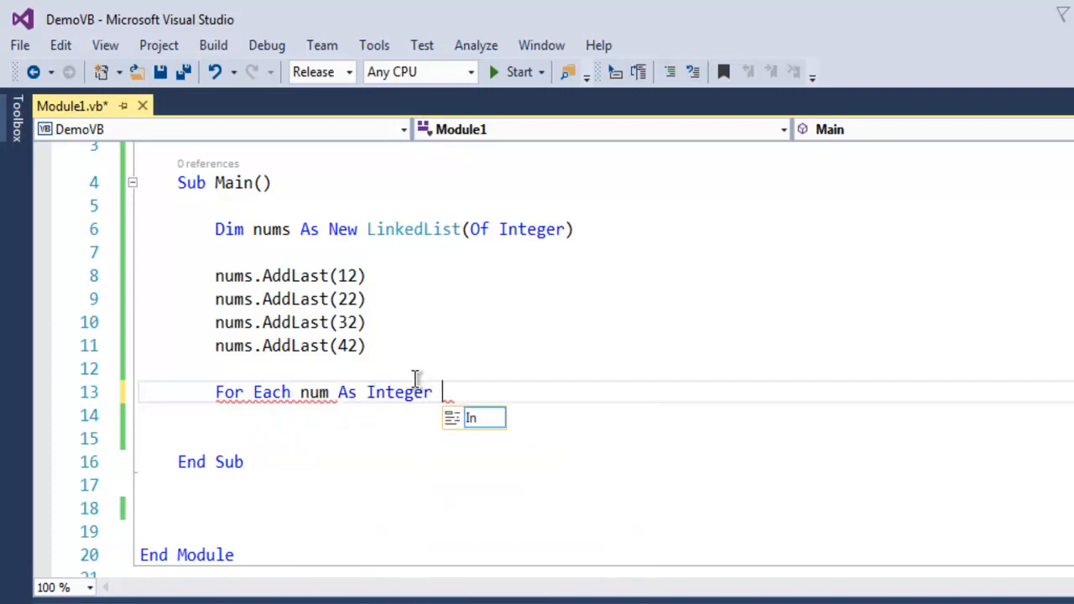
pyautogui.write('In nums')
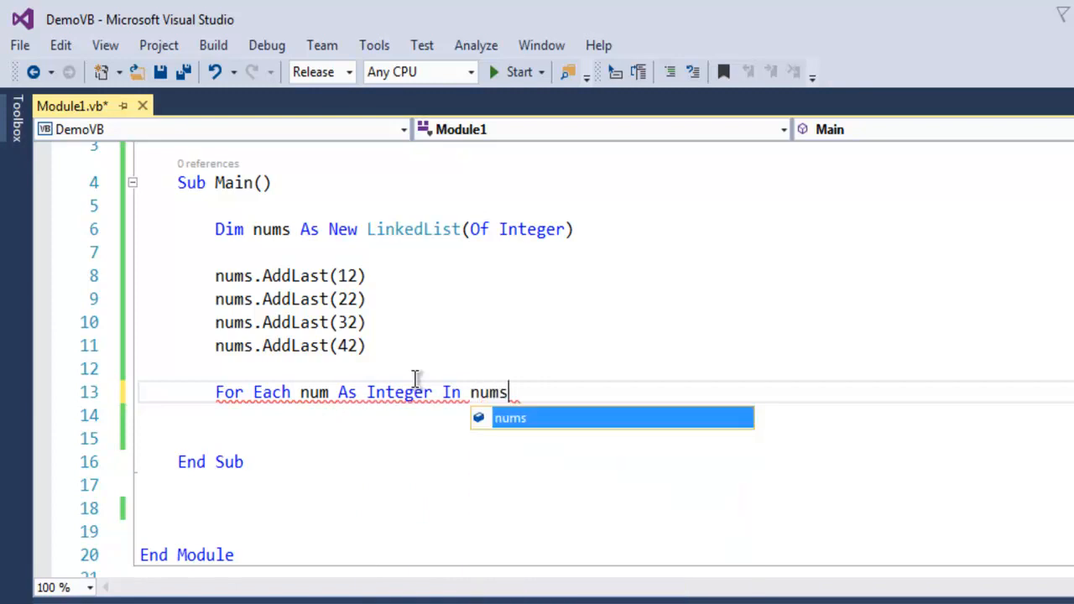
pyautogui.write('Console.WriteLine(num')
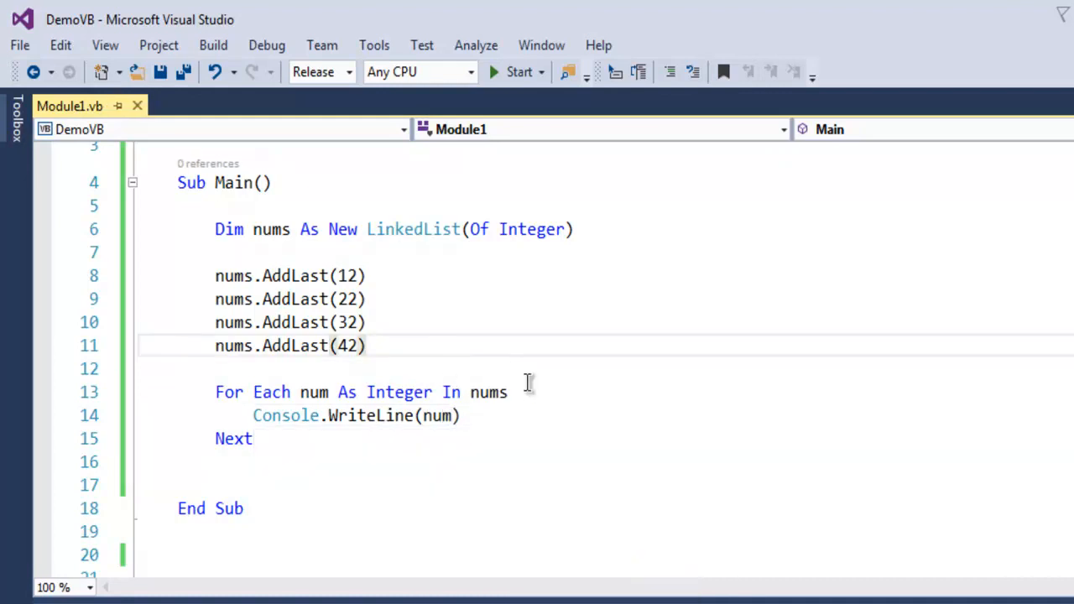
pyautogui.moveTo(447, 282)
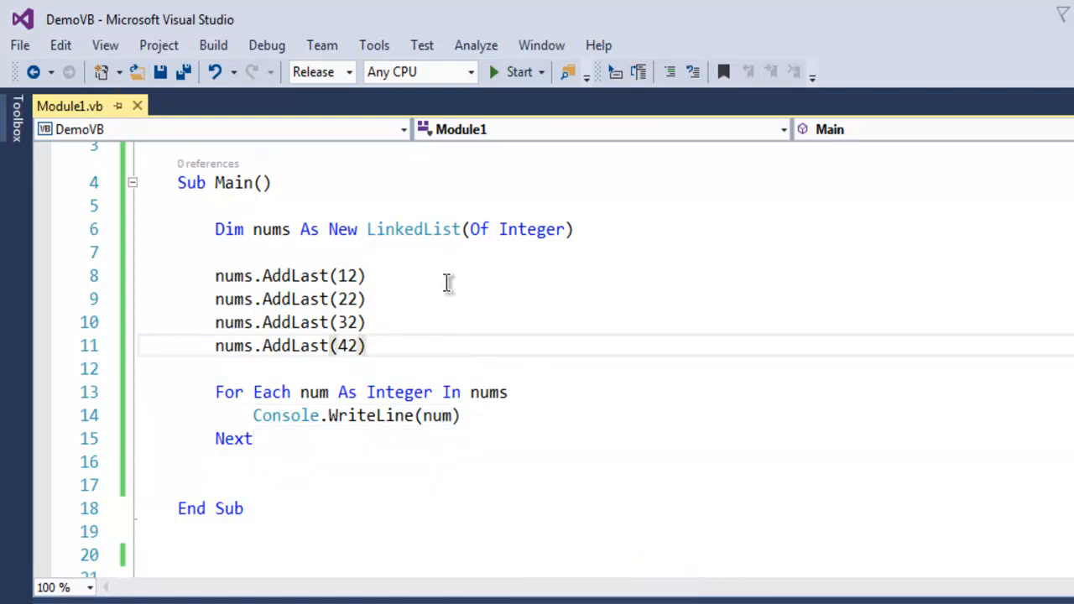
# Add Console.Read() after the loop, save, and start the program
pyautogui.click(366, 346)
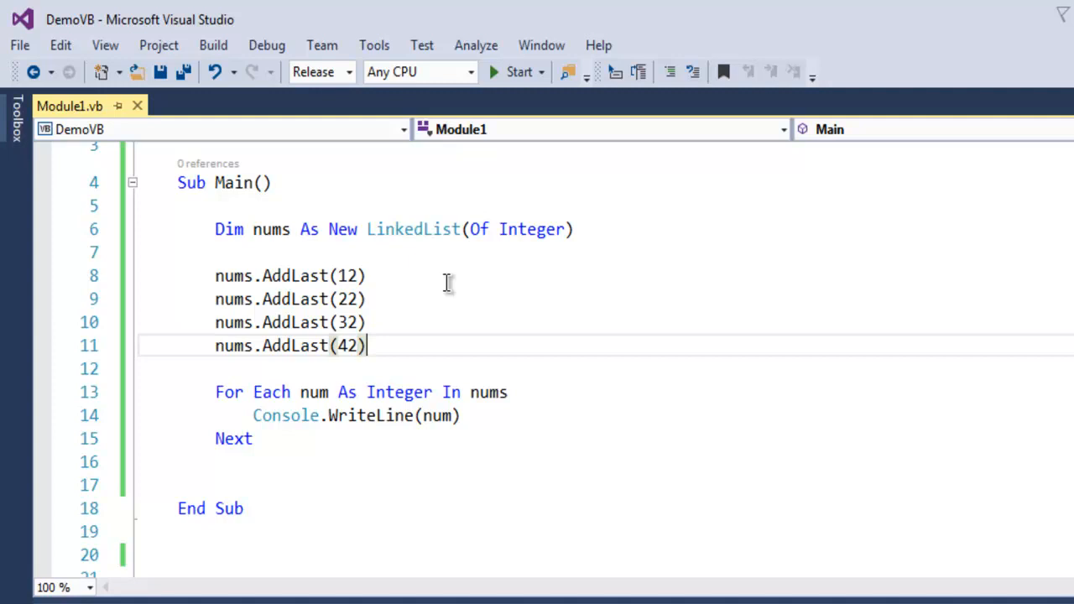
pyautogui.moveTo(518, 71)
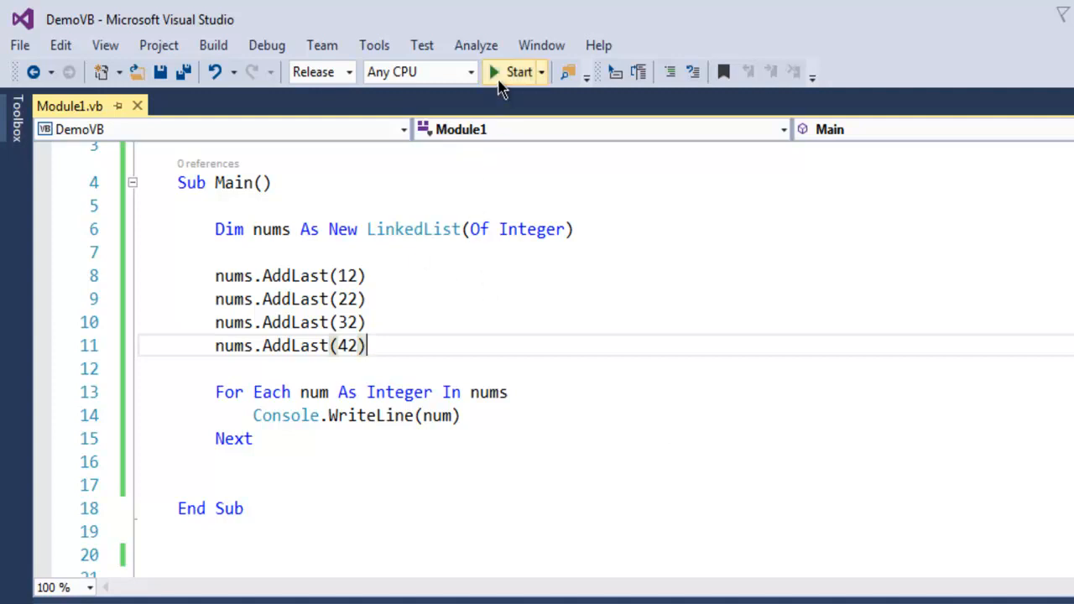
pyautogui.moveTo(503, 81)
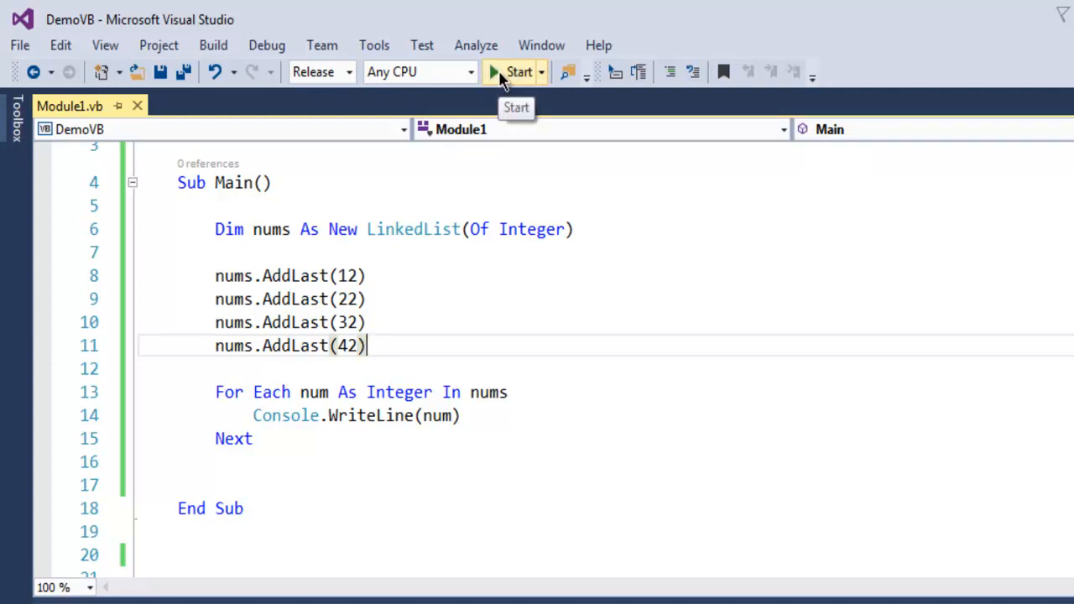
pyautogui.click(513, 71)
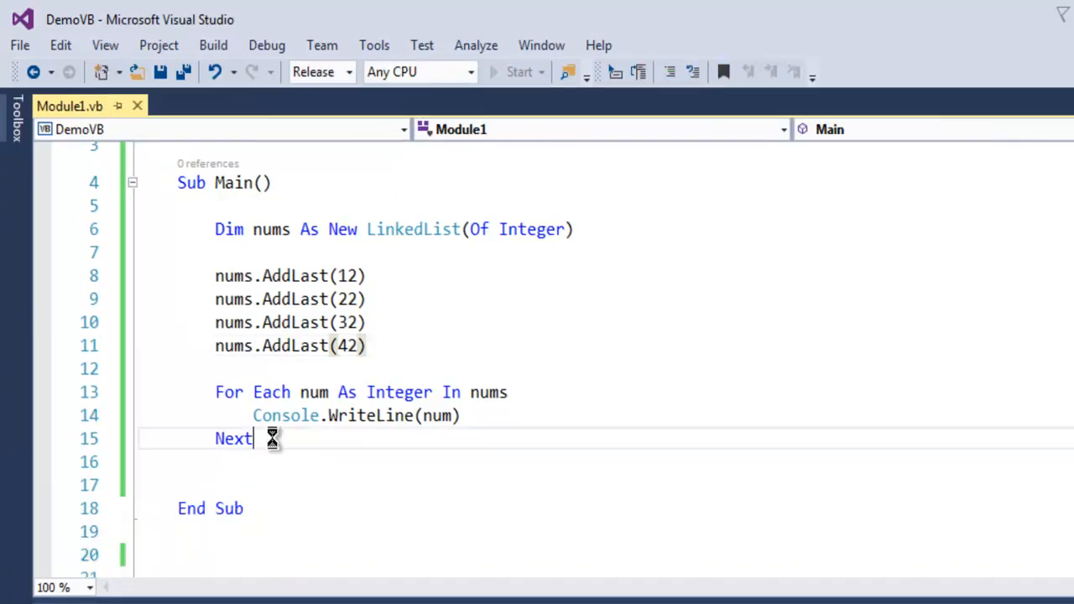
pyautogui.write('Console.Read(')
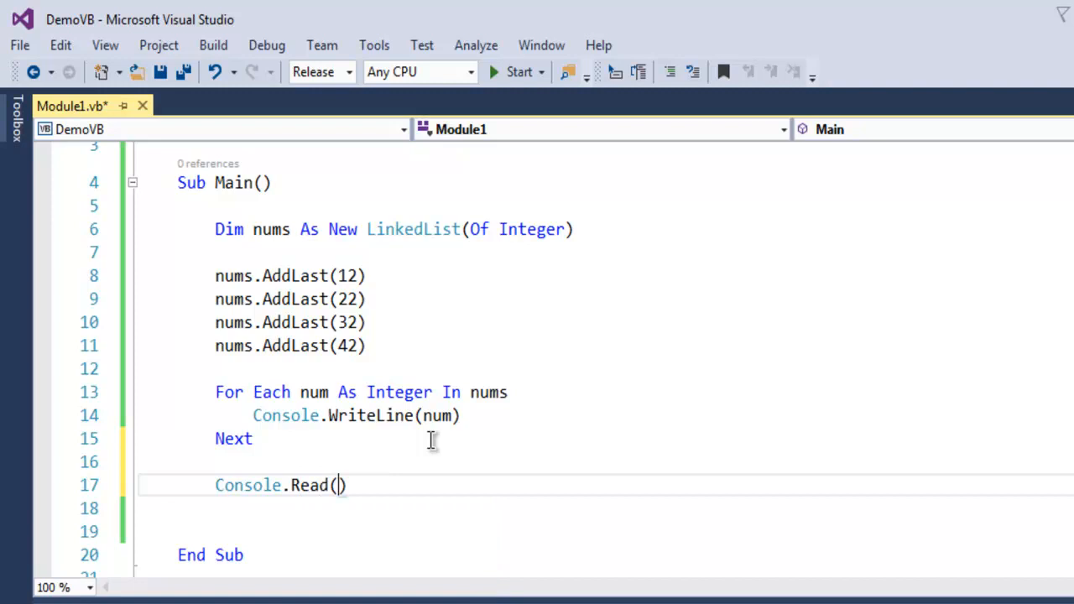
pyautogui.press('ctrl+s')
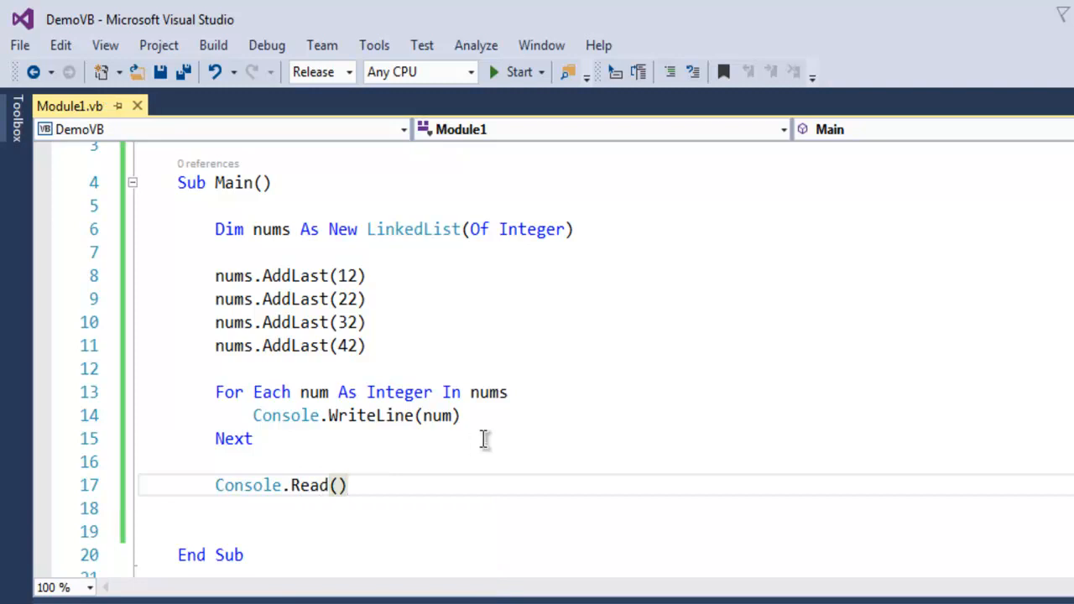
pyautogui.moveTo(453, 480)
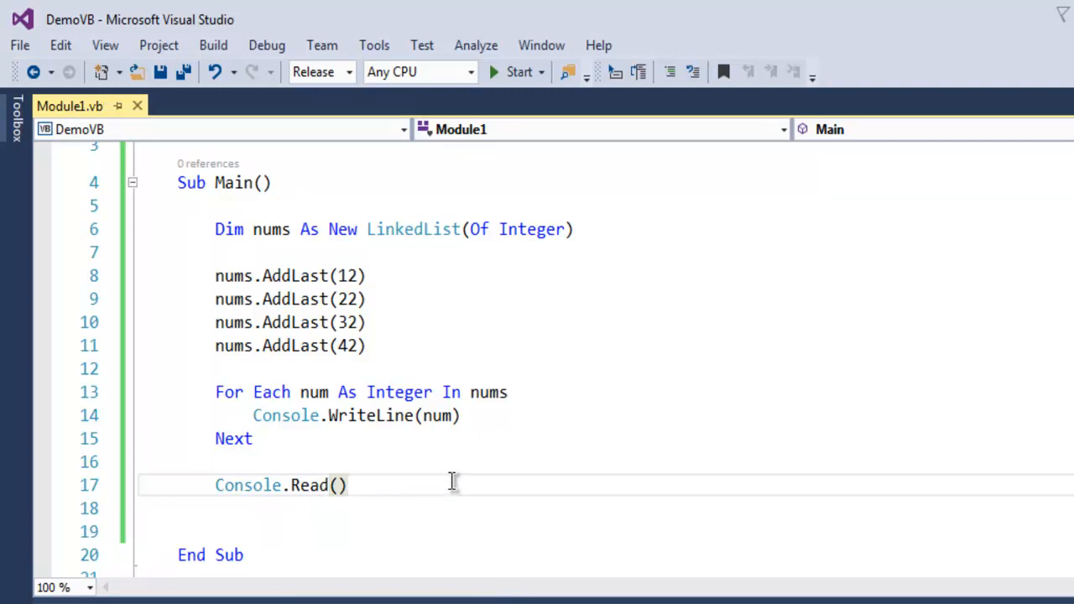
pyautogui.click(518, 70)
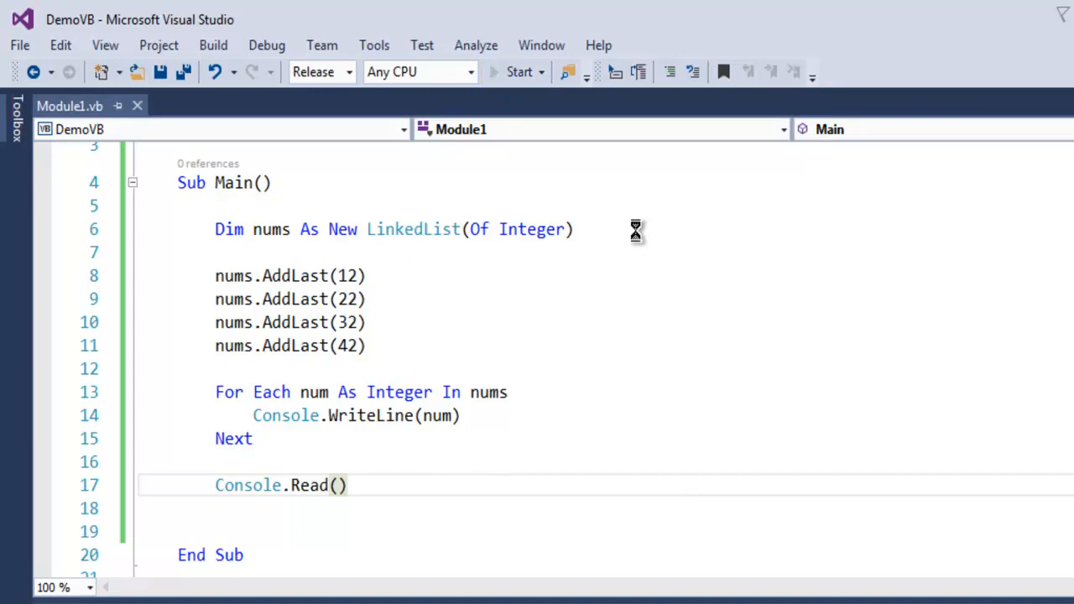
# View the console printing 12, 22, 32, 42, then stop the running program
pyautogui.click(517, 70)
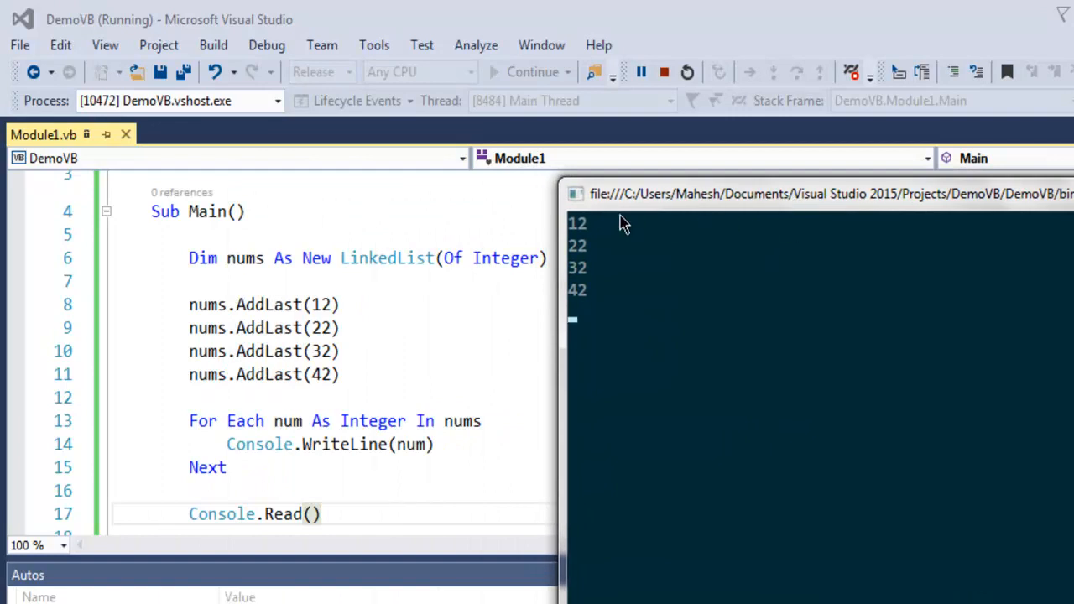
pyautogui.moveTo(335, 355)
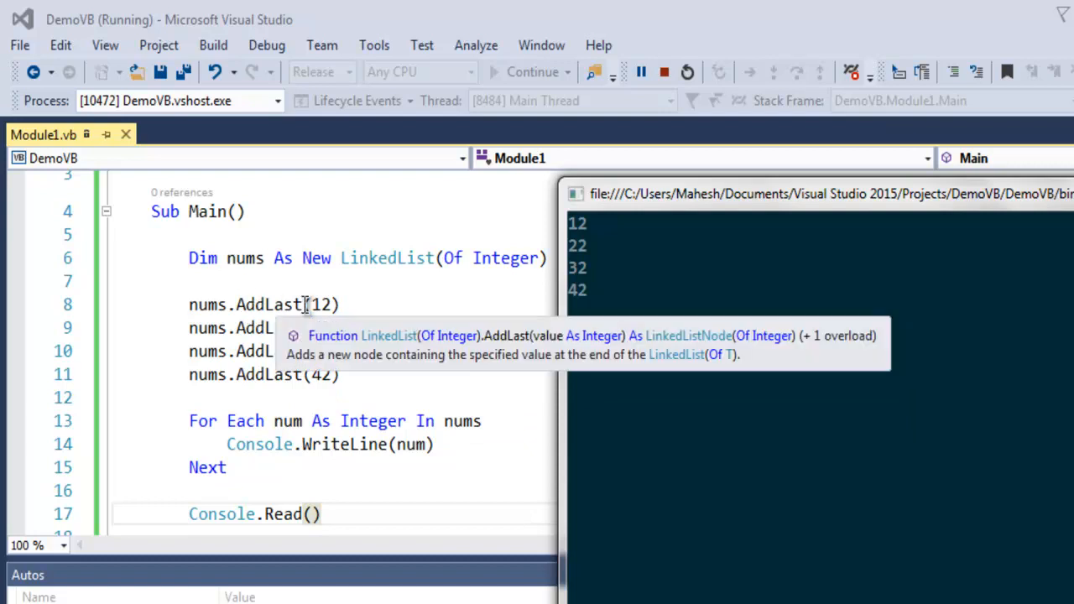
pyautogui.moveTo(617, 238)
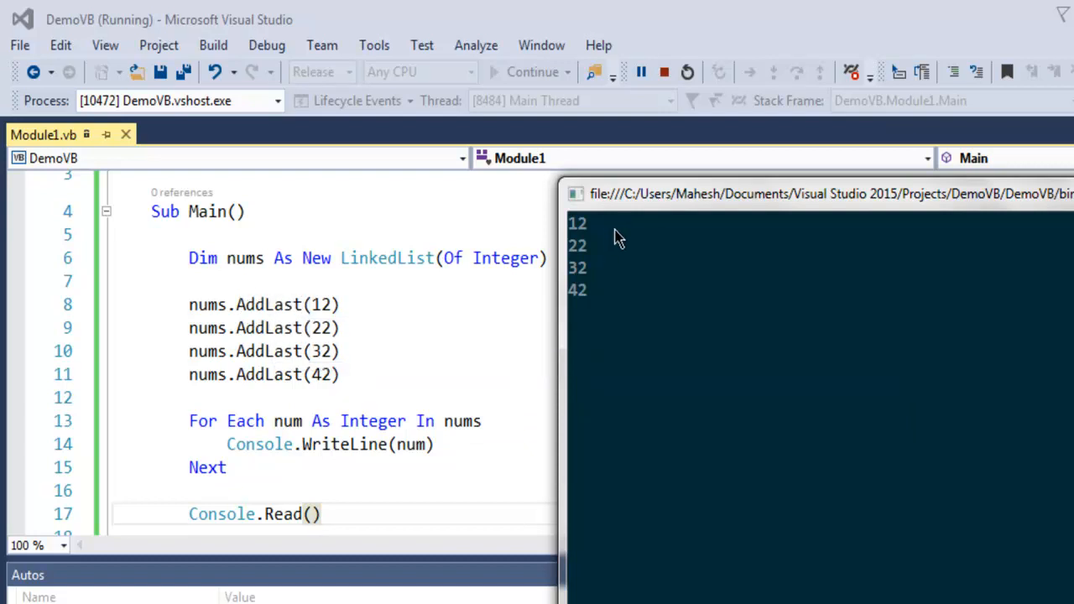
pyautogui.moveTo(607, 305)
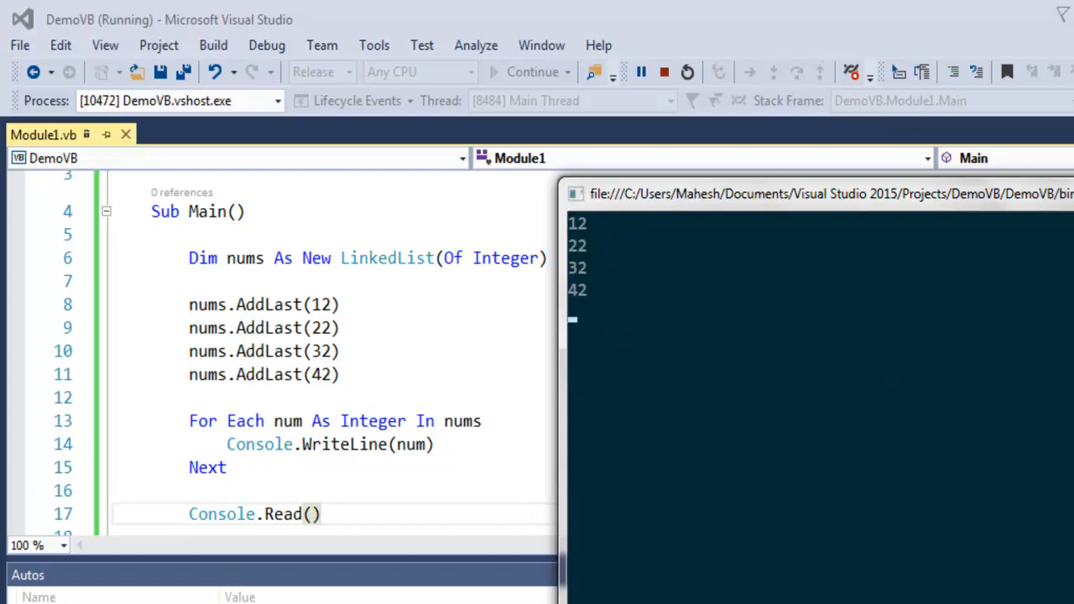
pyautogui.click(663, 70)
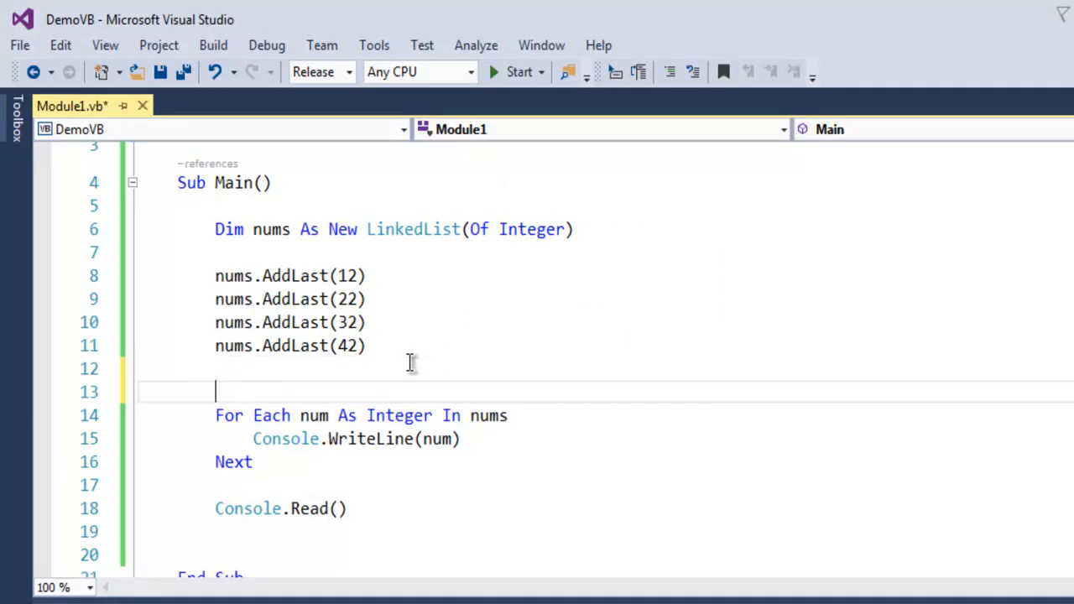
# Insert nums.Remove(22) before the For Each loop and save
pyautogui.write('nums.')
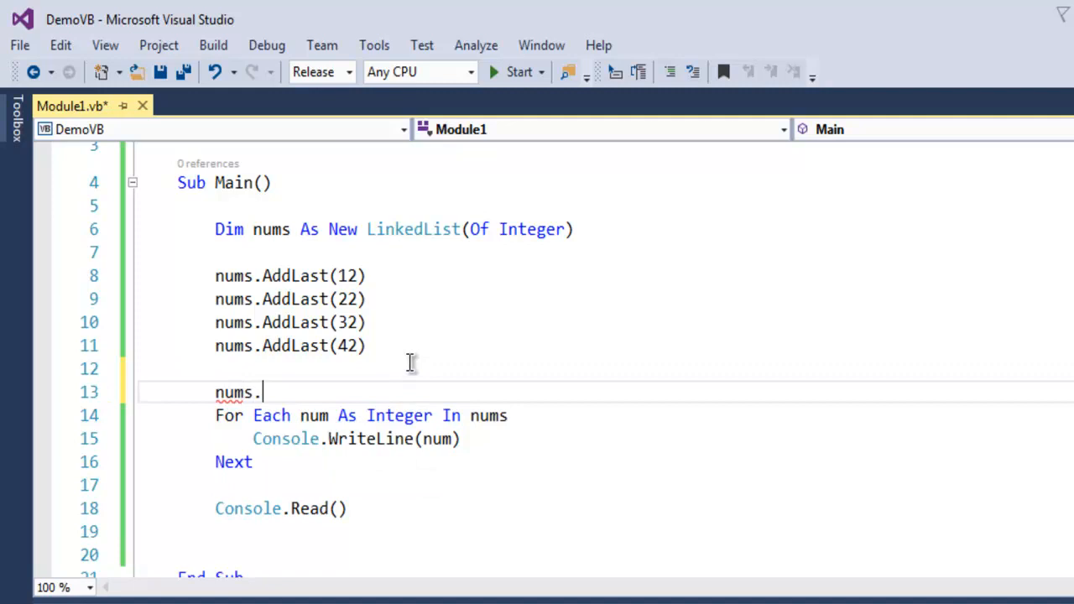
pyautogui.write('Remove(')
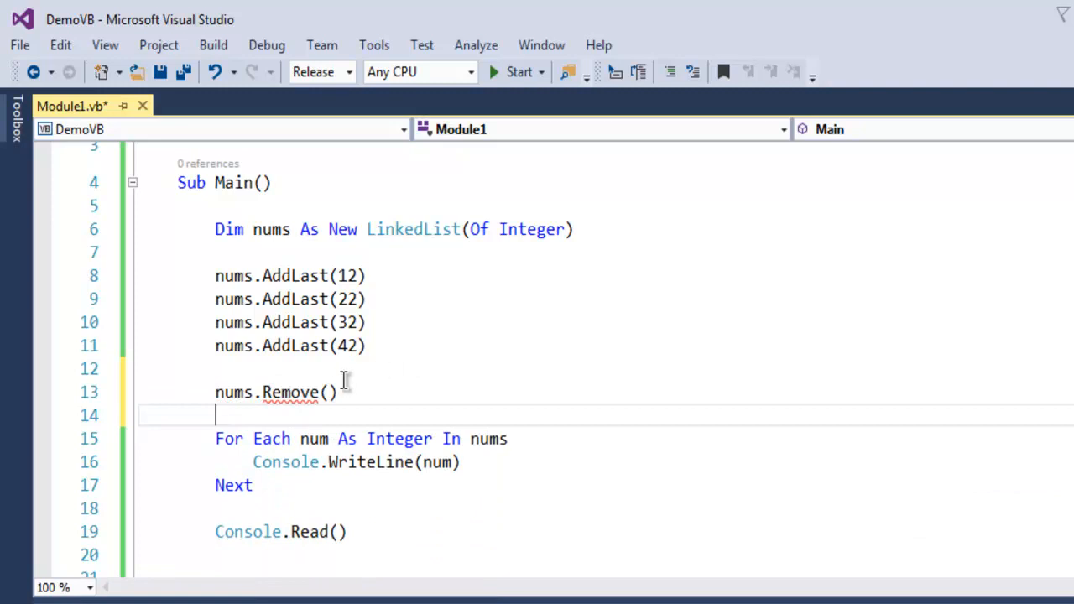
pyautogui.write('22')
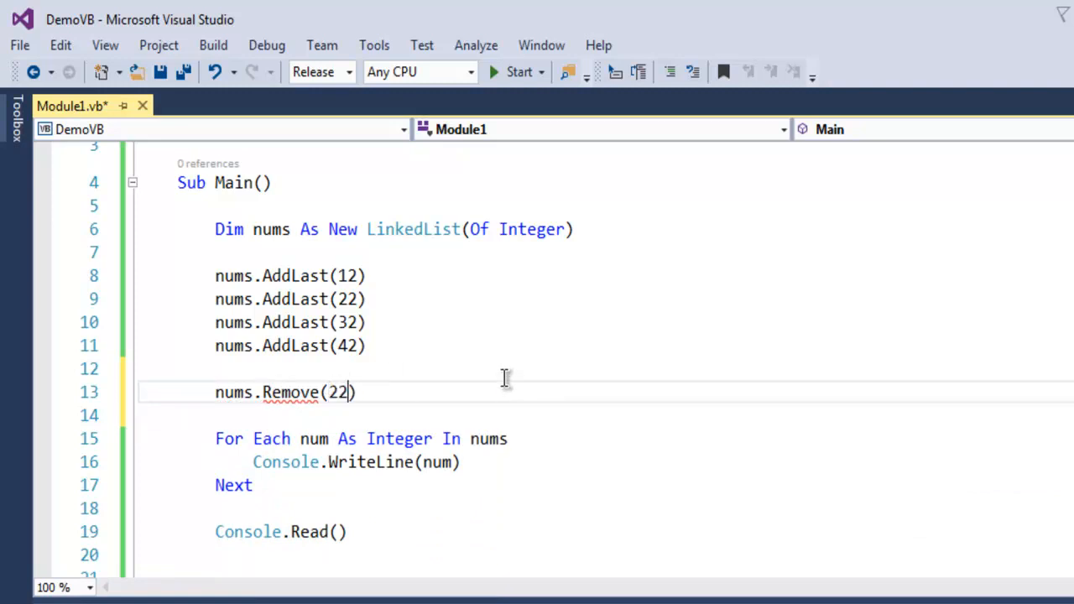
pyautogui.press('ctrl+s')
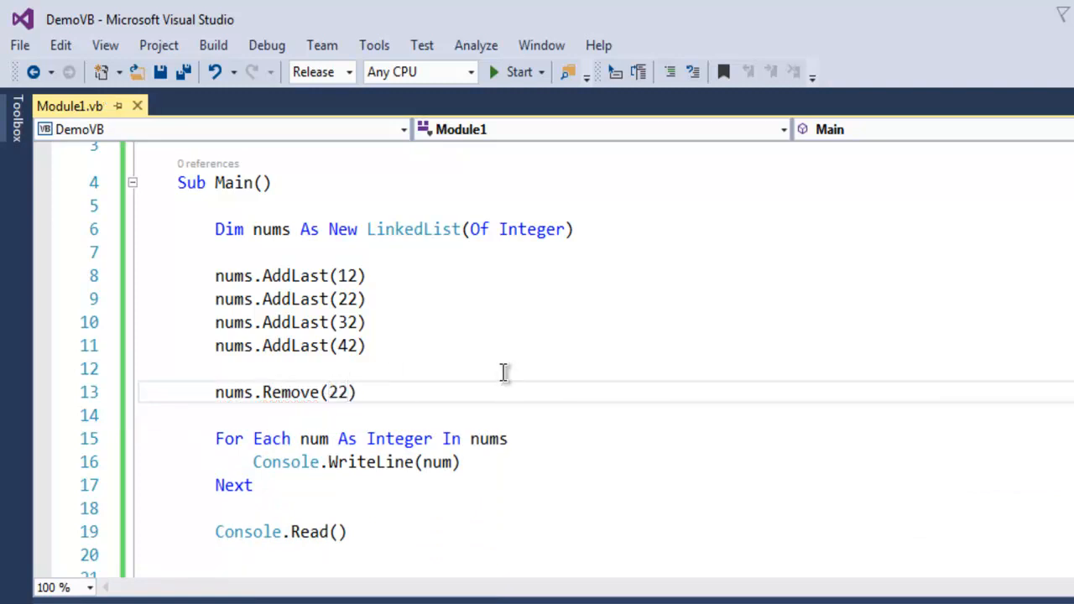
pyautogui.moveTo(449, 439)
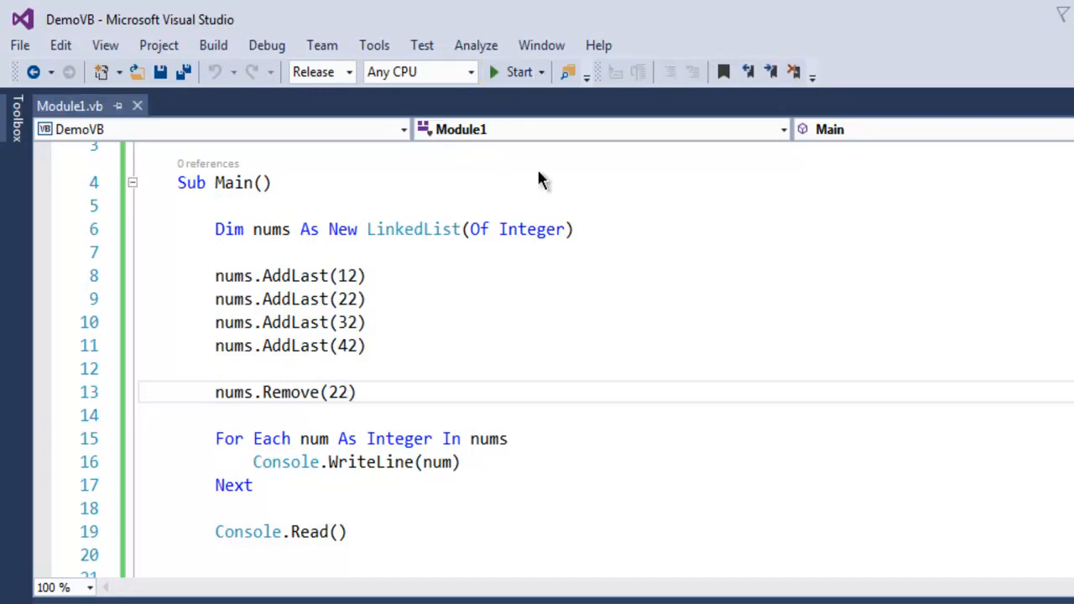
# Start the program so the console prints 12, 32 and 42
pyautogui.click(518, 70)
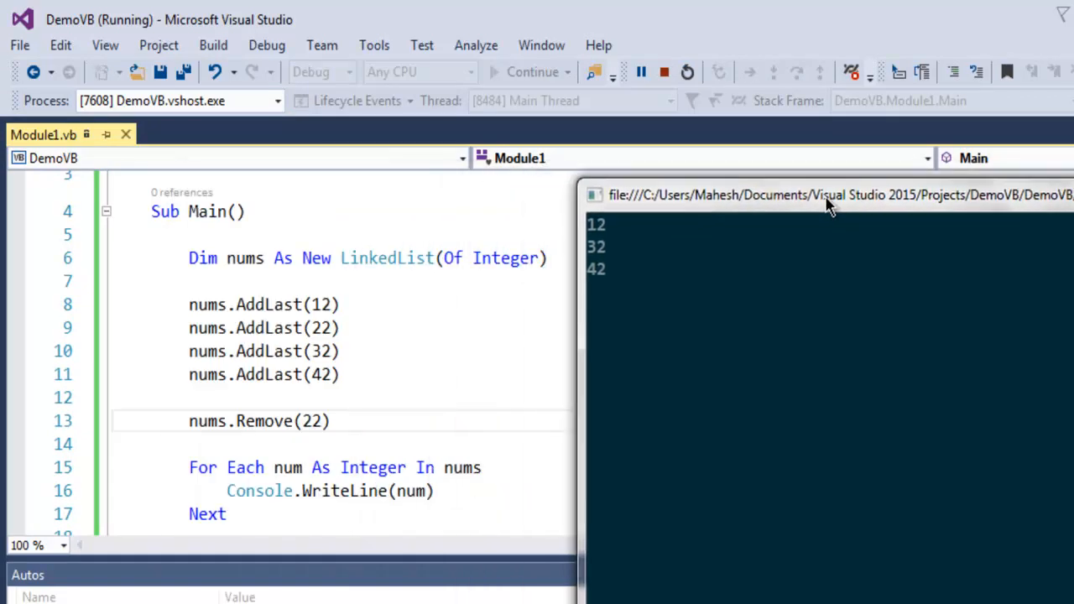
pyautogui.moveTo(319, 419)
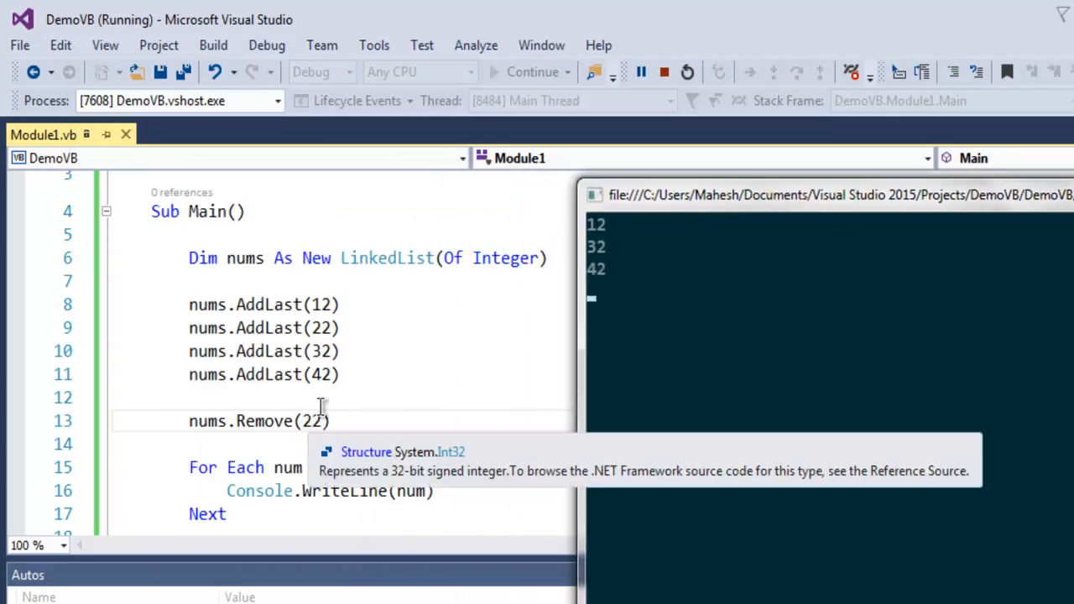
pyautogui.moveTo(620, 244)
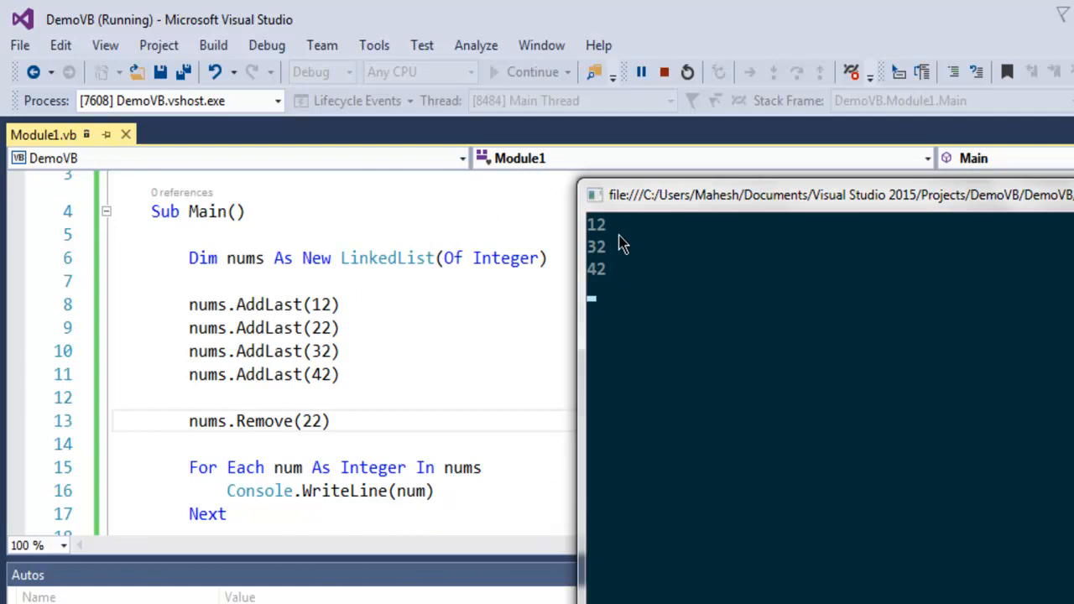
pyautogui.moveTo(628, 259)
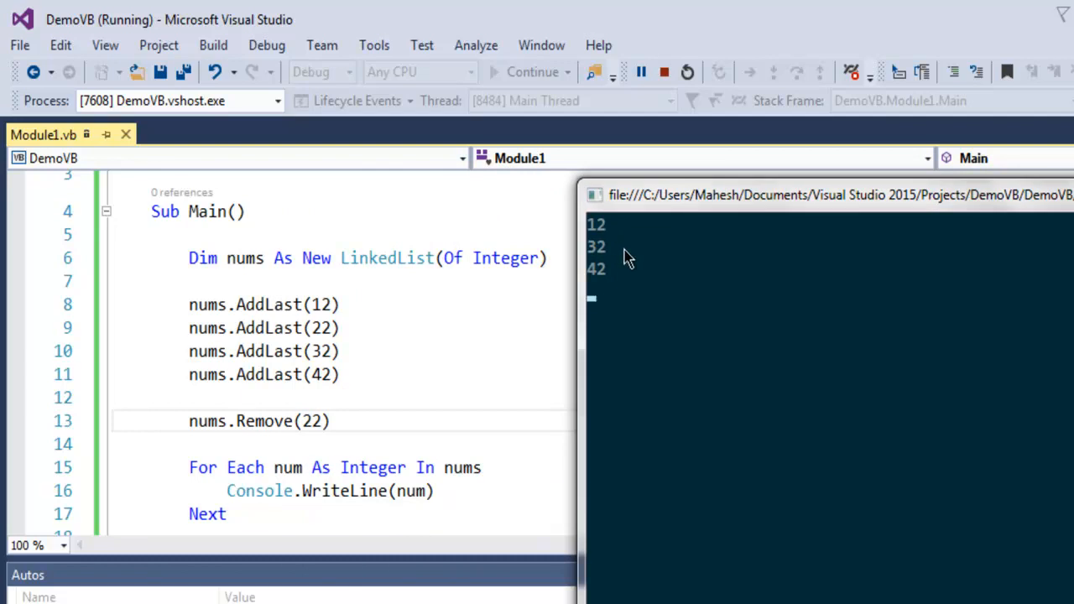
pyautogui.moveTo(628, 261)
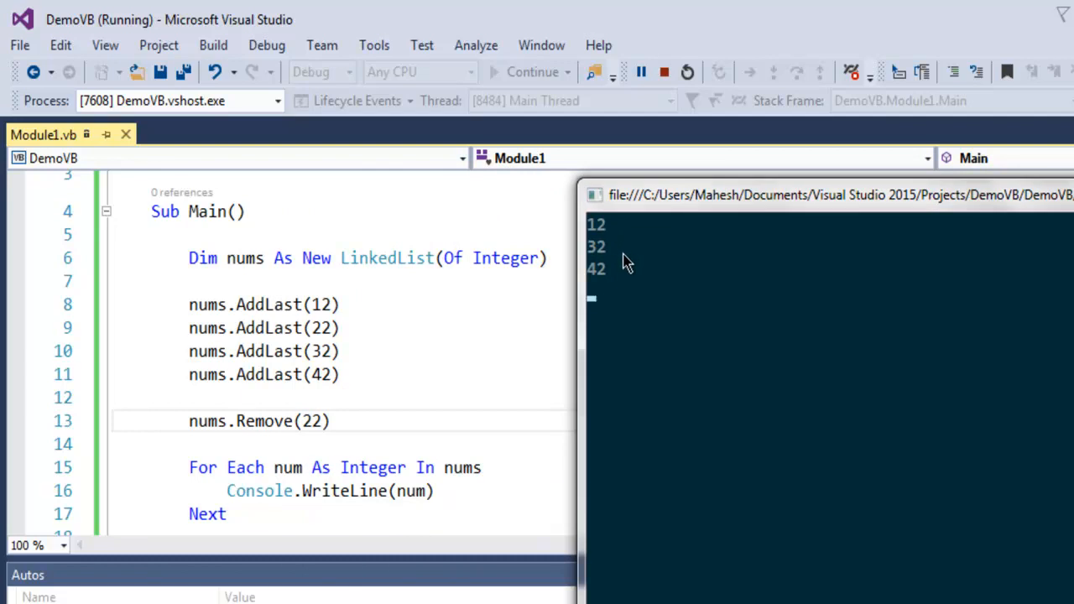
pyautogui.moveTo(646, 322)
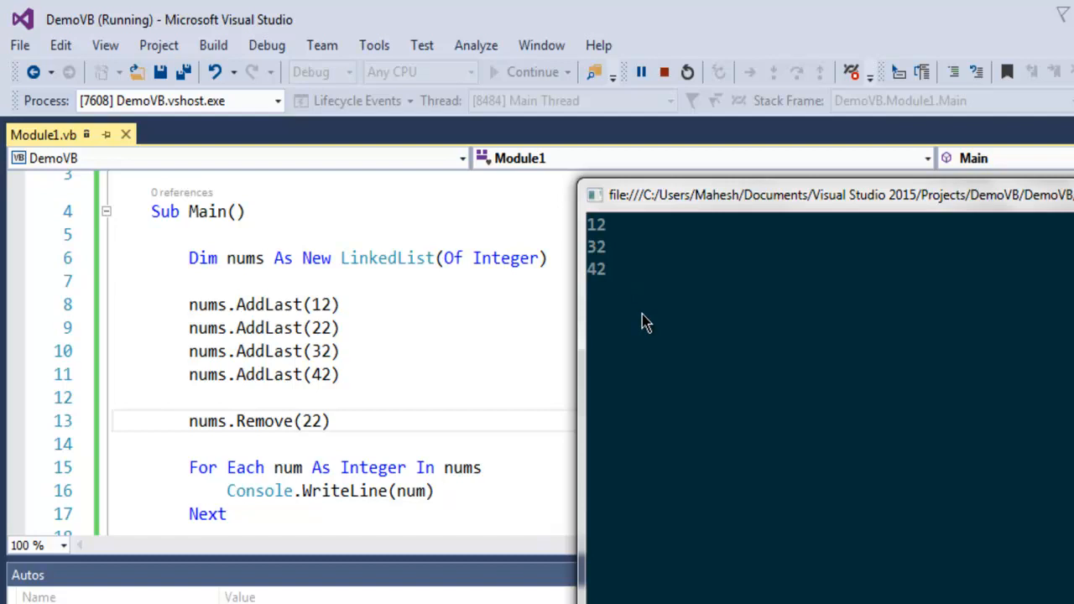